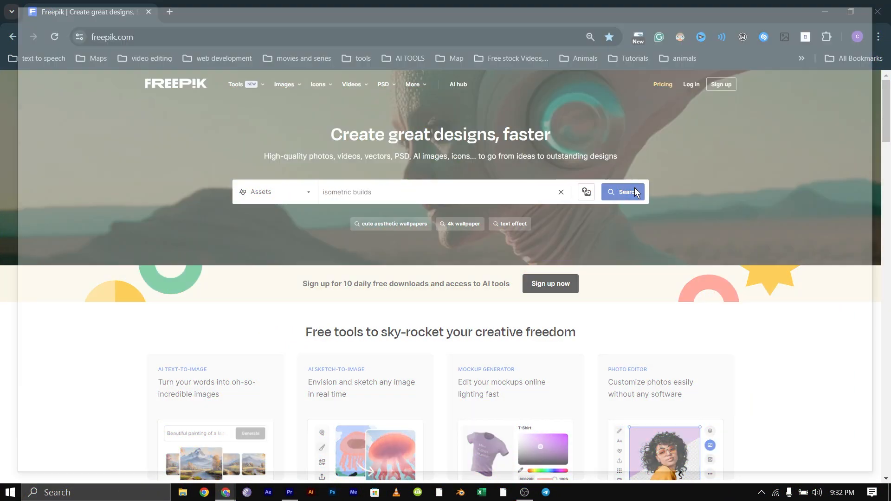
Search Freepik for 'isometric builds' and open an isometric building illustration.
{"action": "left_click", "coordinate": [623, 191]}
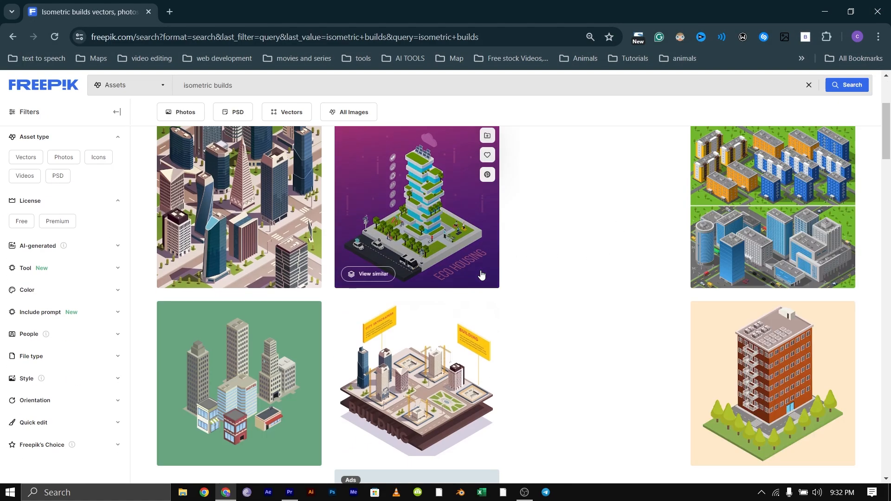
{"action": "left_click", "coordinate": [310, 496]}
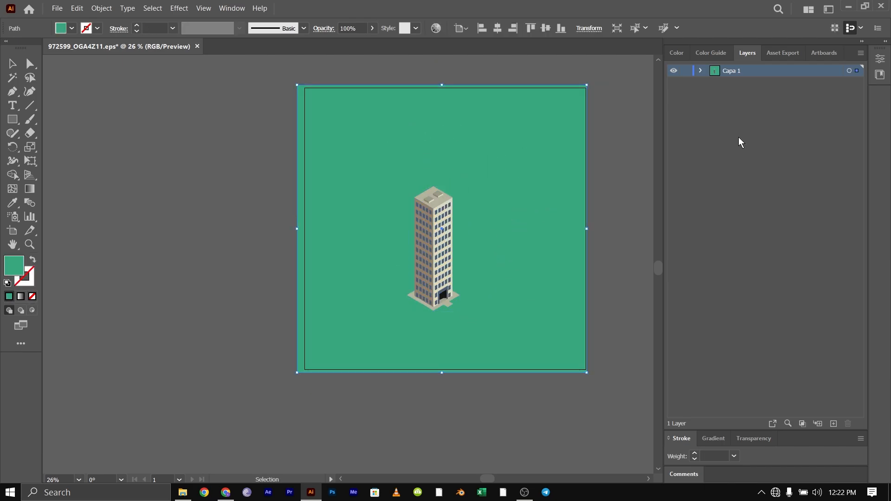
Open Artboard Options for the building file's 1200 by 1200 px artboard.
{"action": "left_click", "coordinate": [701, 70]}
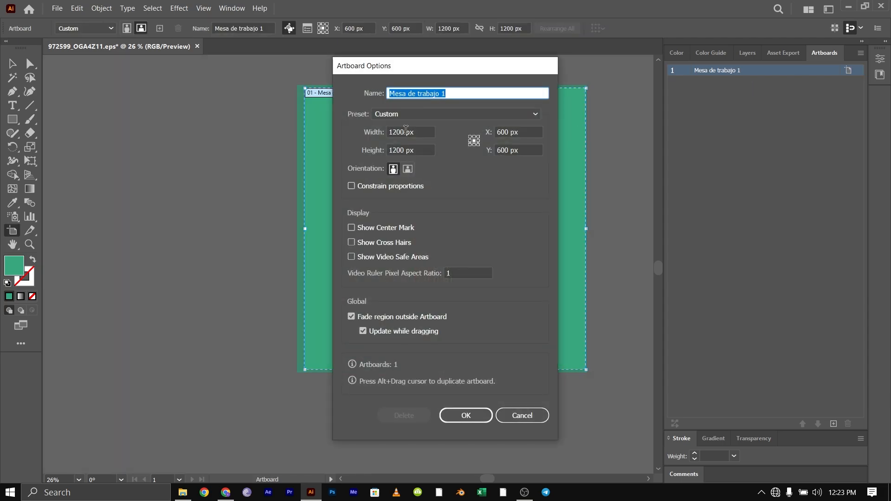
{"action": "left_click", "coordinate": [465, 414]}
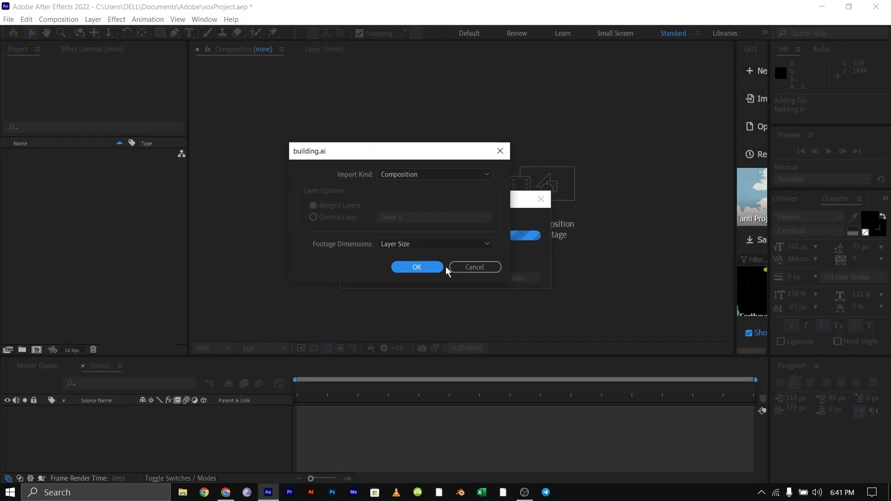
Import building.ai as a Composition and open the building composition.
{"action": "left_click", "coordinate": [416, 267]}
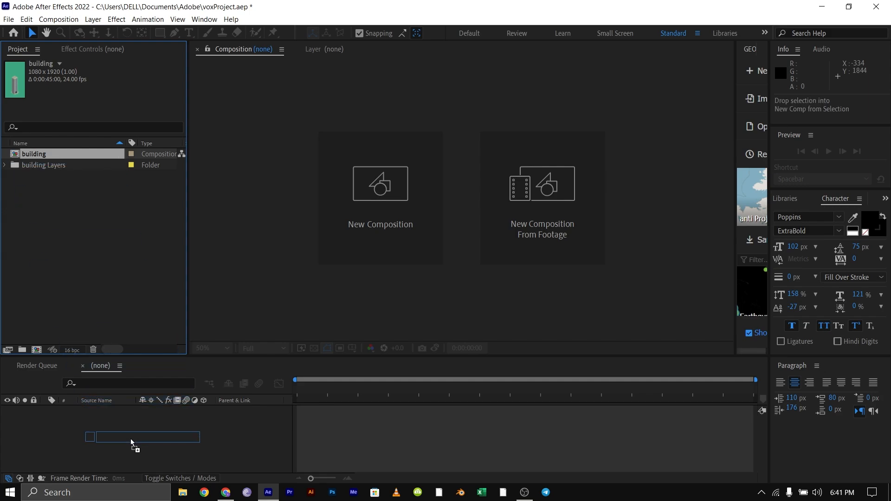
{"action": "double_click", "coordinate": [34, 154]}
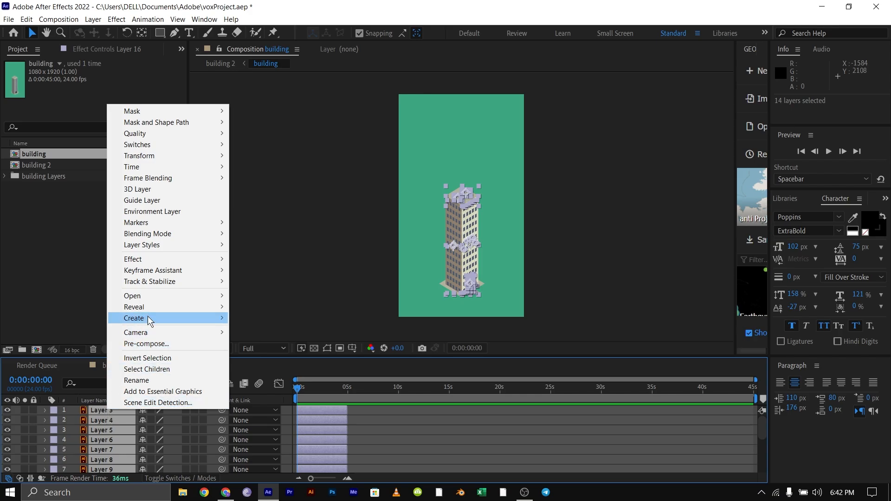
Pre-compose the selected building layers into Pre-comp 1.
{"action": "left_click", "coordinate": [147, 343]}
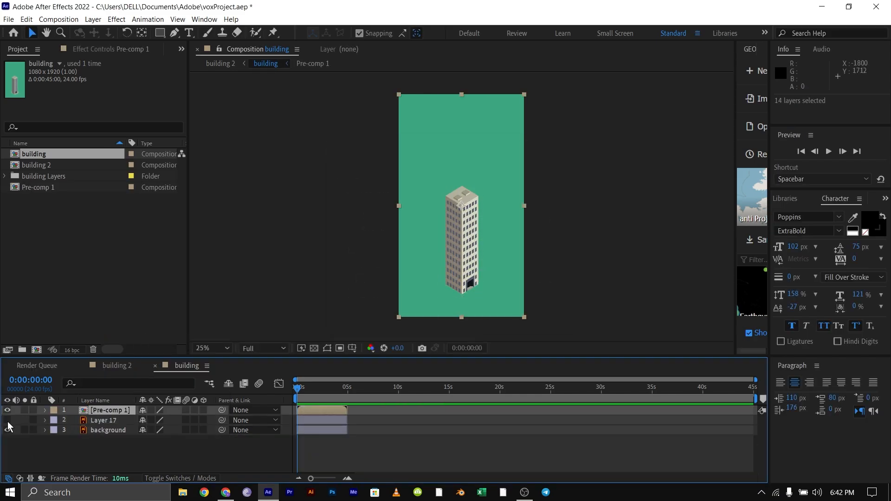